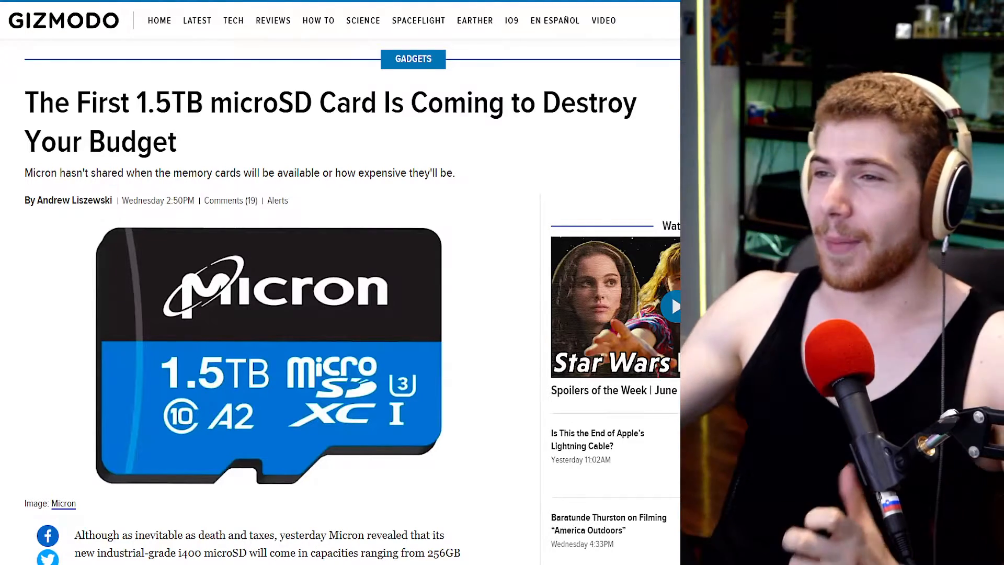
- Scroll down past the Micron card image to the Related Stories box and the 120-days-of-footage paragraph
scroll(down, 3)
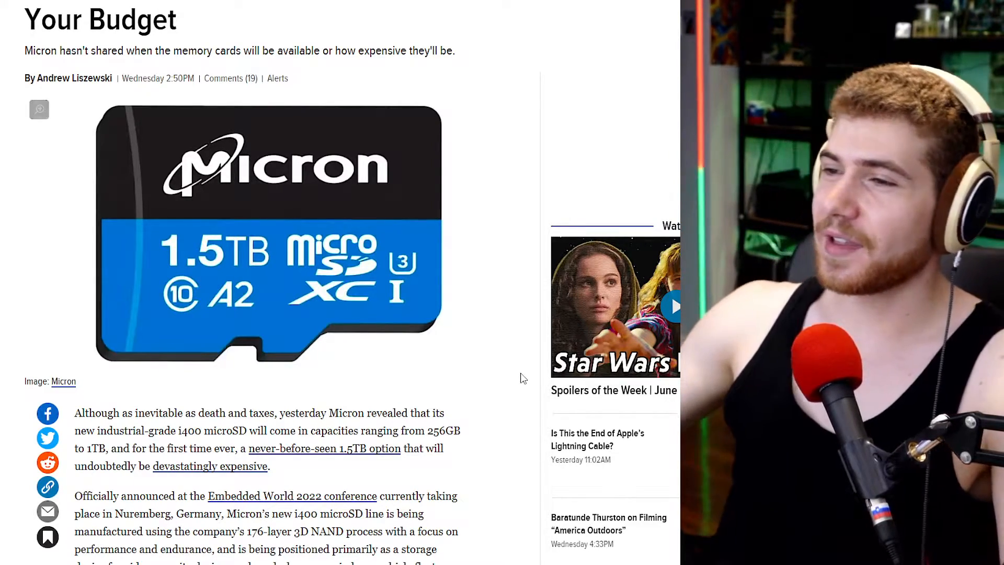
scroll(down, 3)
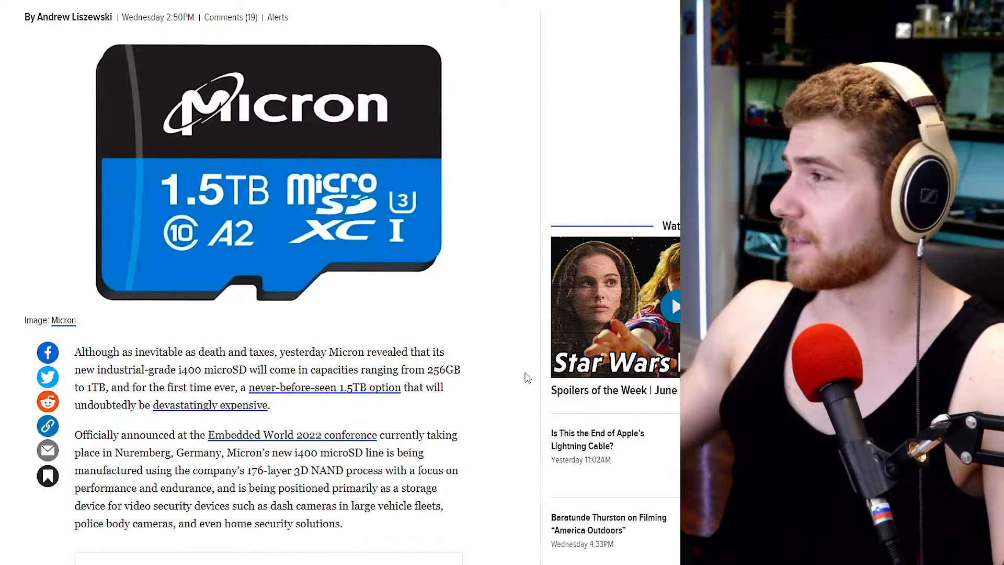
scroll(down, 3)
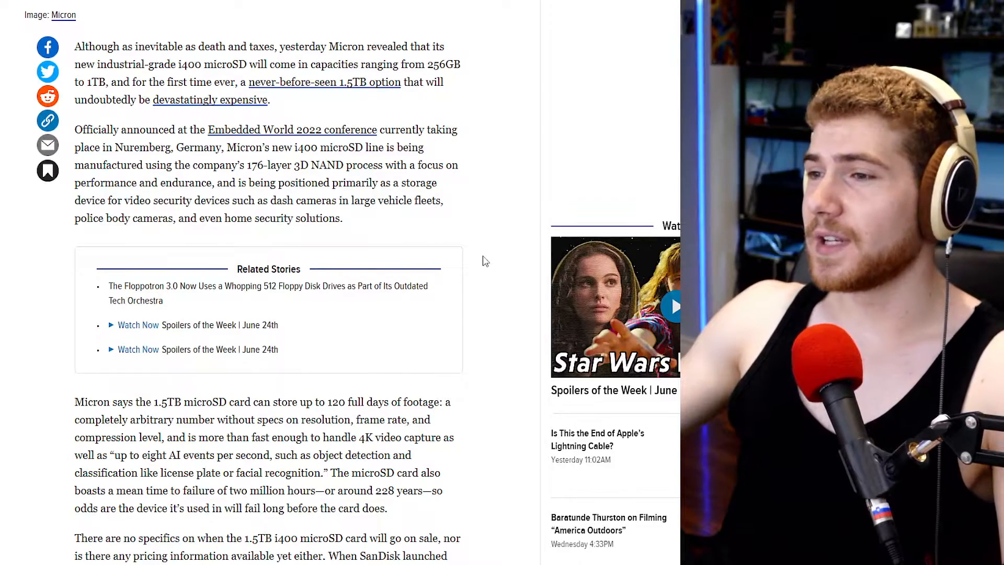
scroll(down, 3)
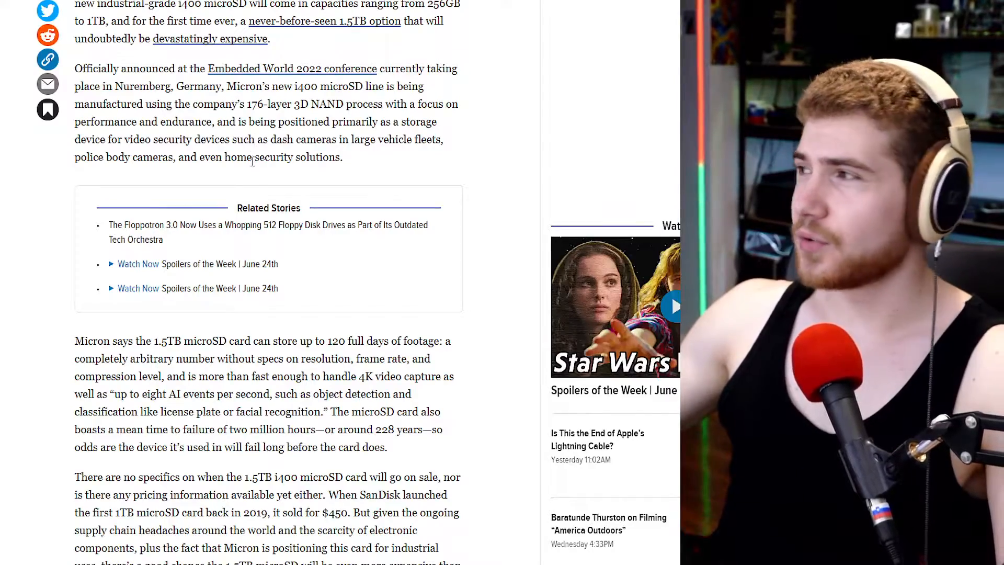
scroll(down, 3)
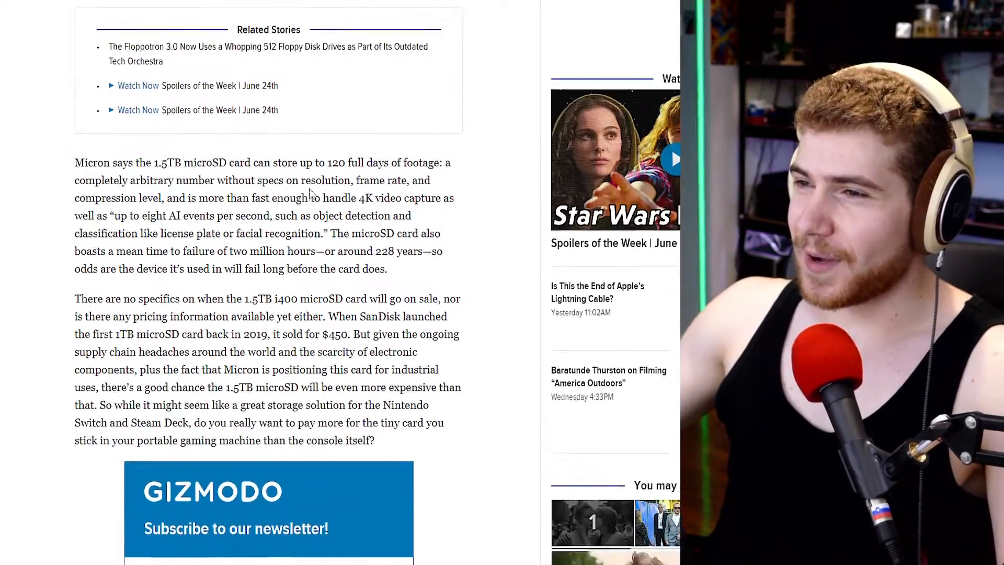
scroll(down, 3)
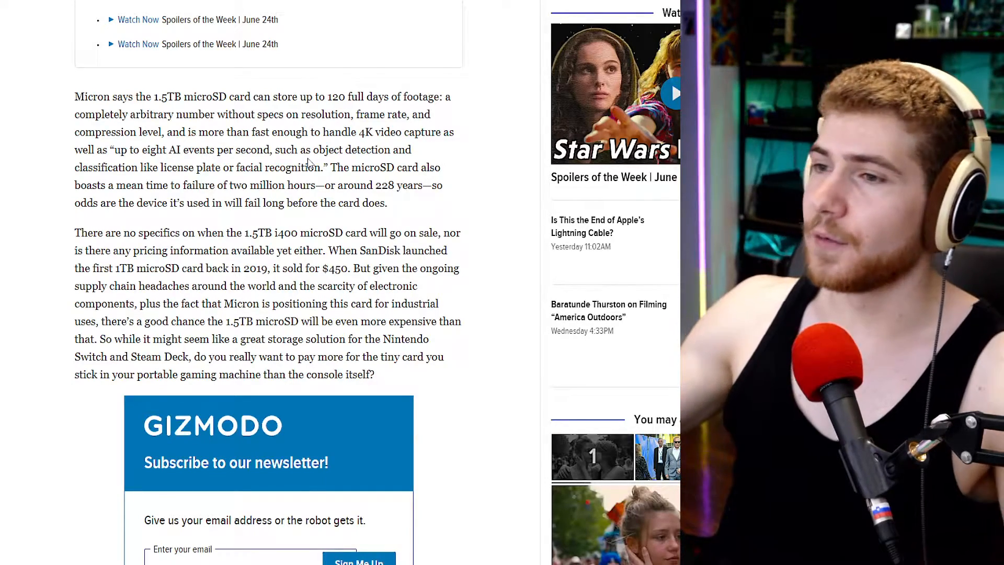
scroll(down, 3)
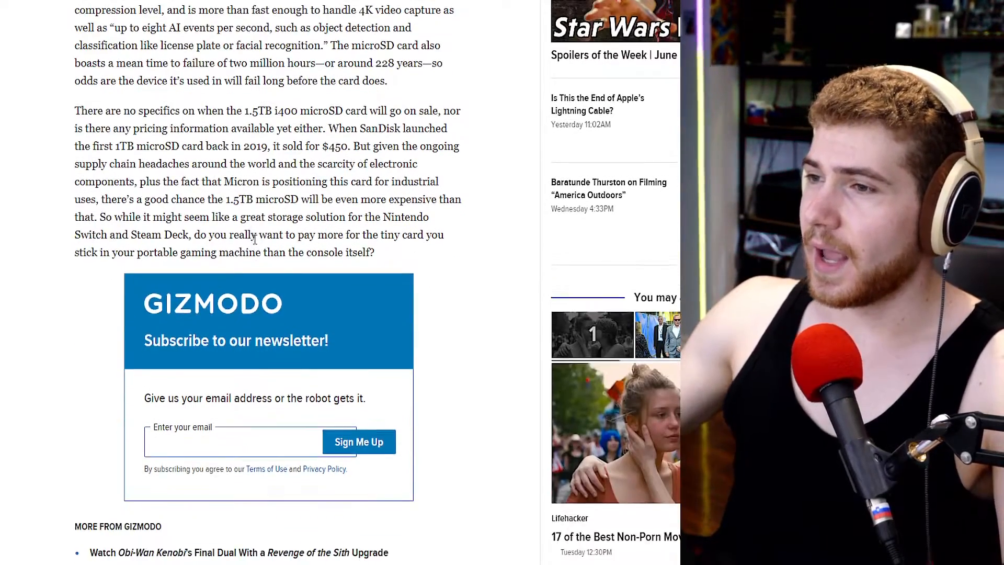
scroll(down, 3)
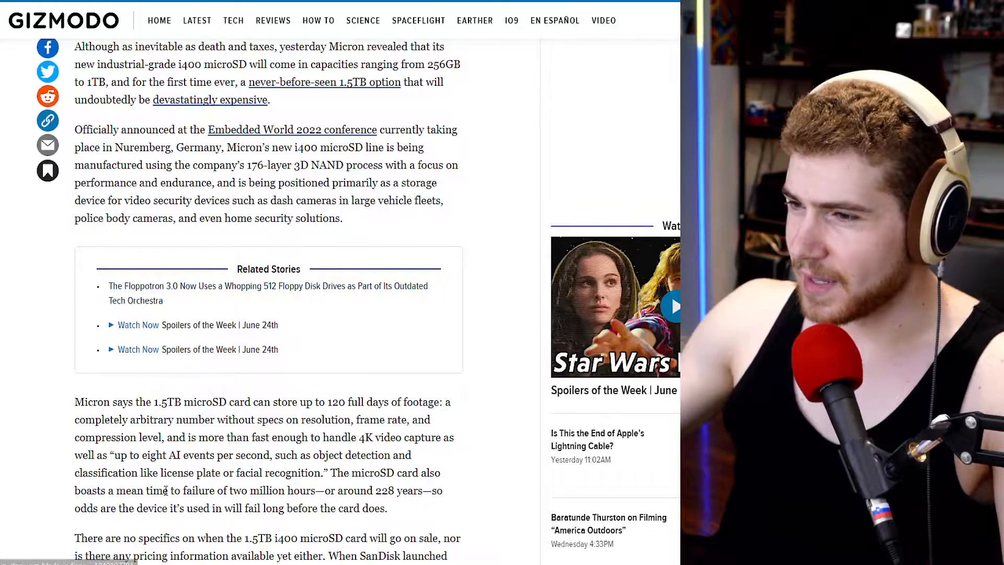
- Drag the page back toward the article headline and the 1.5TB card image
drag(113, 455, 217, 454)
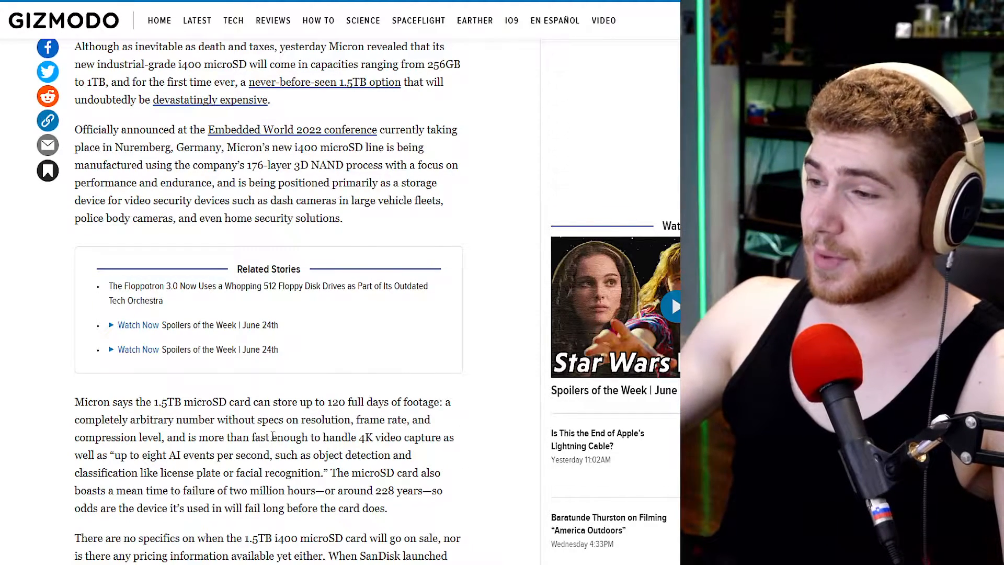
mouse_move(511, 424)
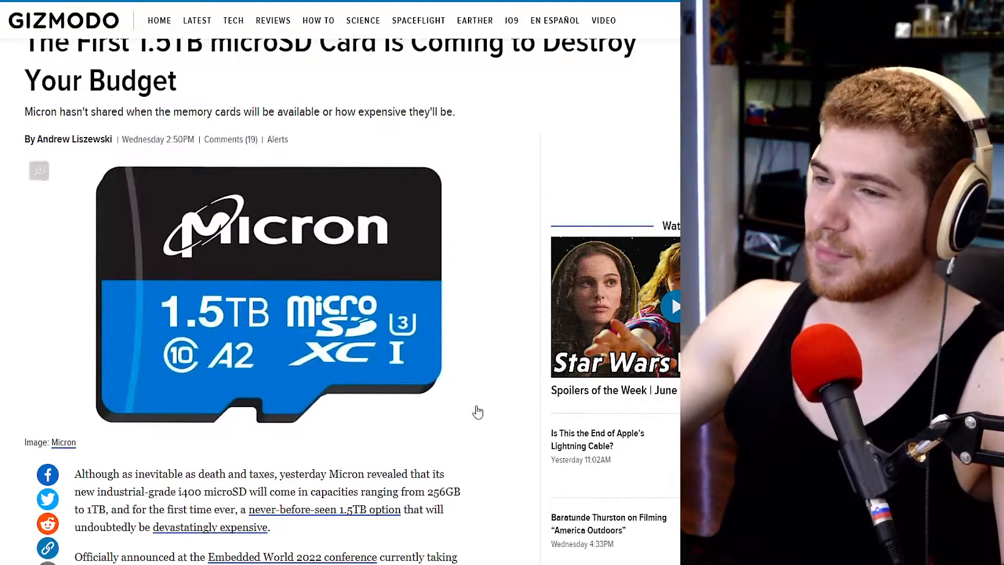
- Scroll down to the pricing paragraph and newsletter box, then back up to the opening paragraphs under the card image
scroll(down, 3)
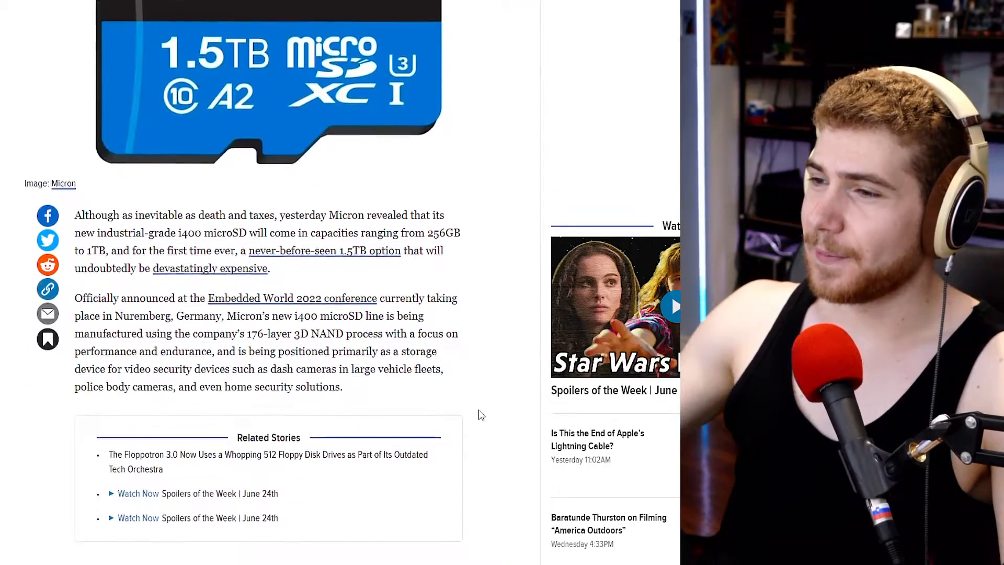
scroll(down, 3)
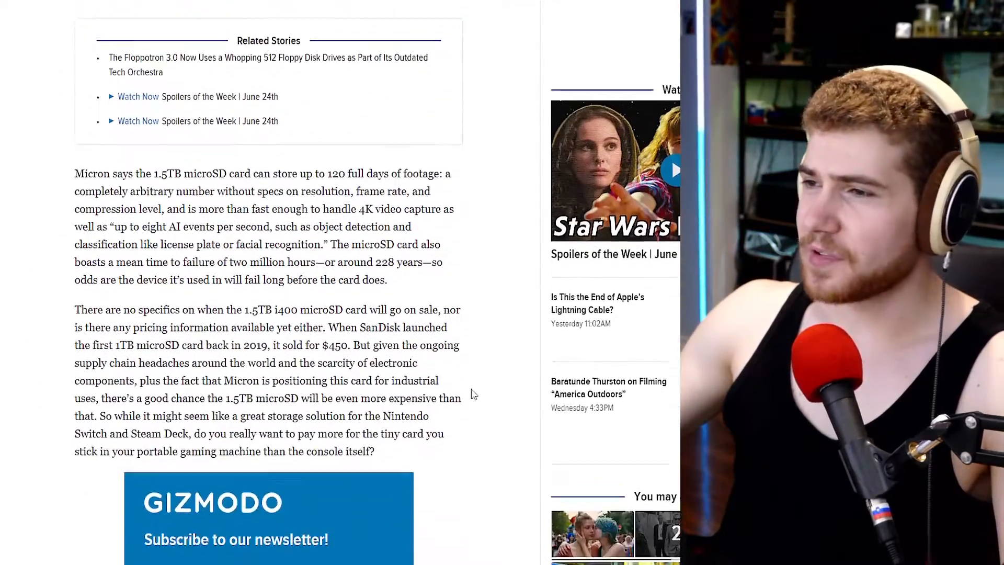
scroll(down, 3)
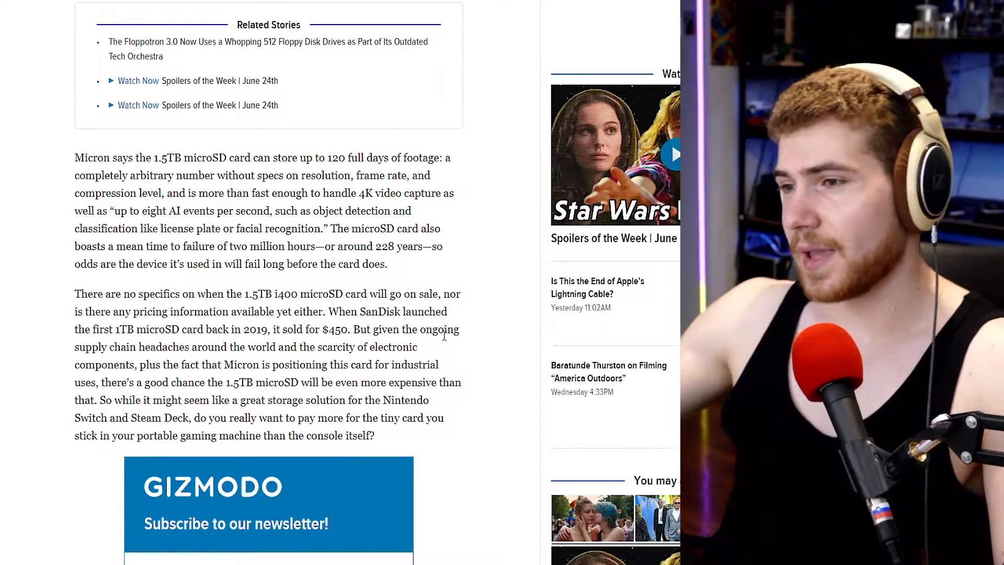
scroll(down, 3)
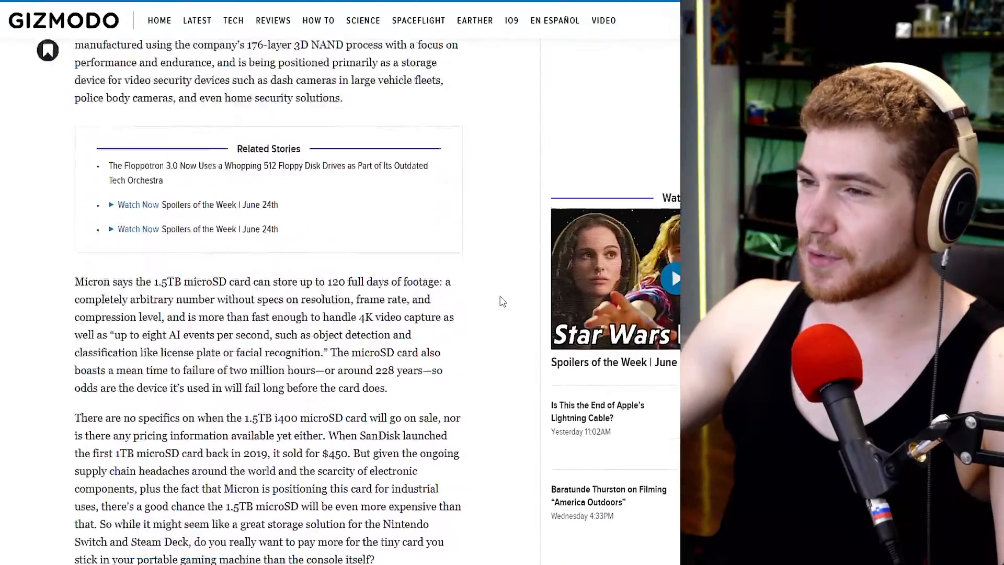
scroll(up, 3)
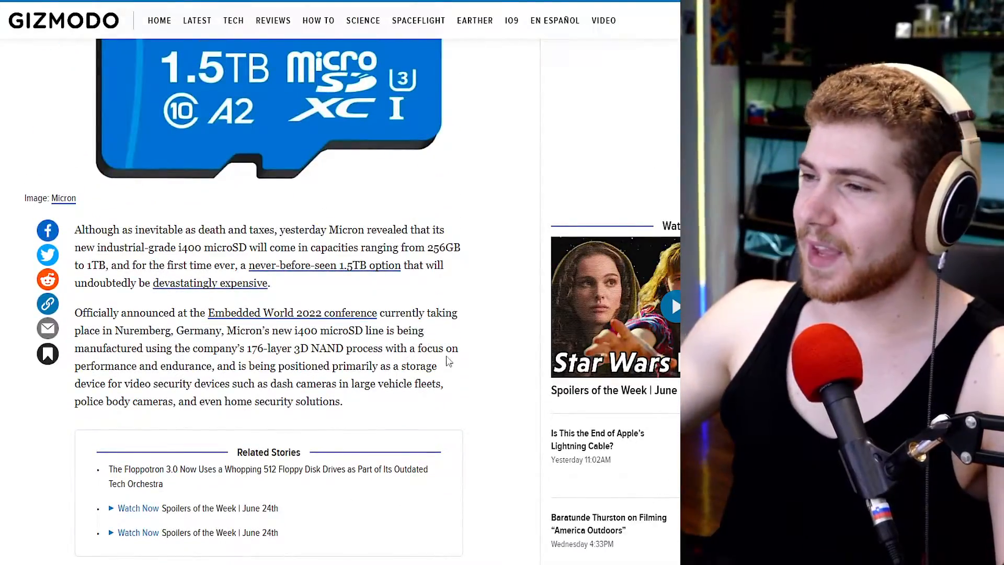